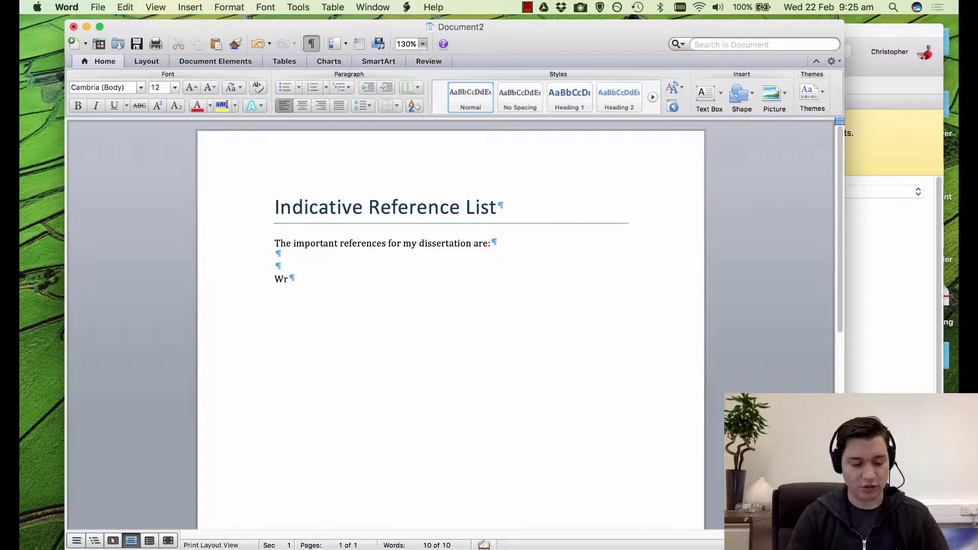
# Step: Type 'Write something' and insert the Mendeley citation Parker et al. 2014 after it
pyautogui.write('ite something')
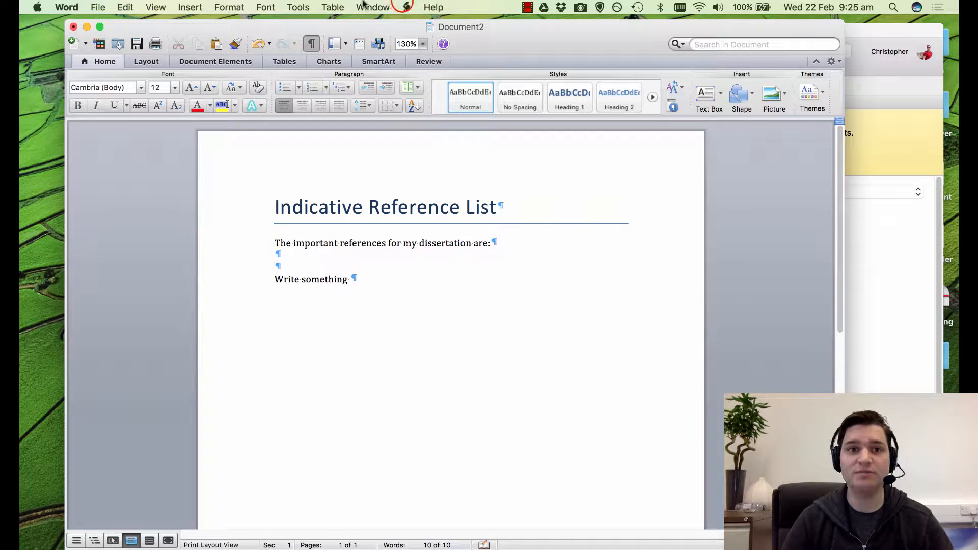
pyautogui.click(407, 7)
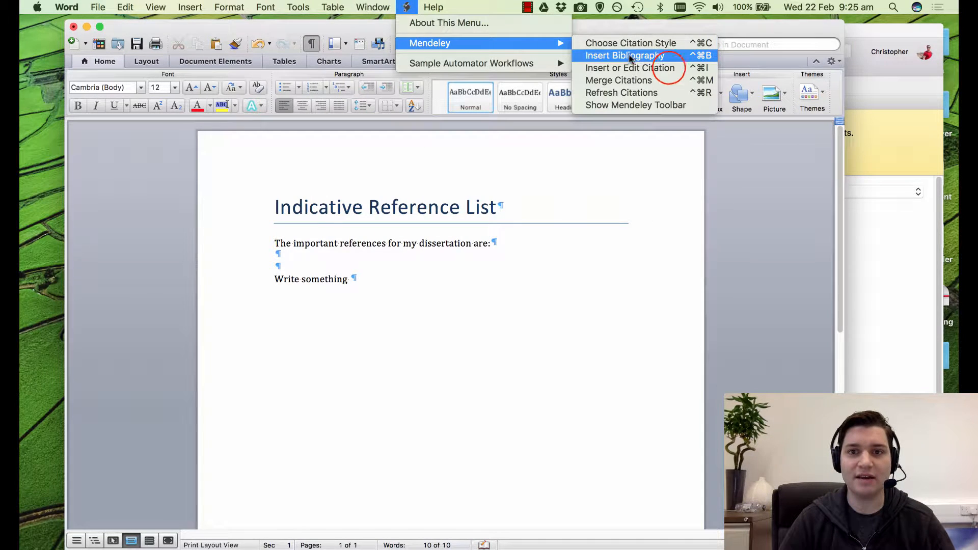
pyautogui.click(631, 68)
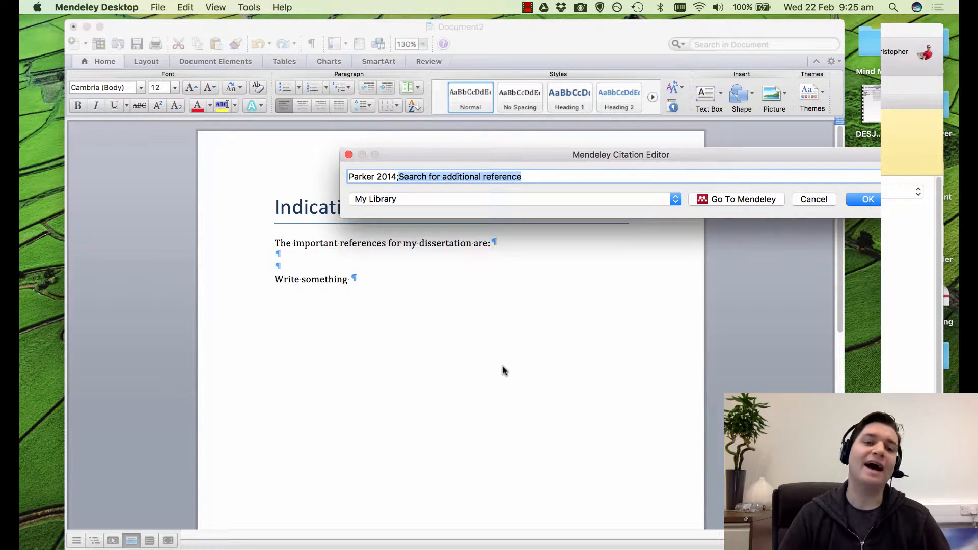
pyautogui.click(868, 199)
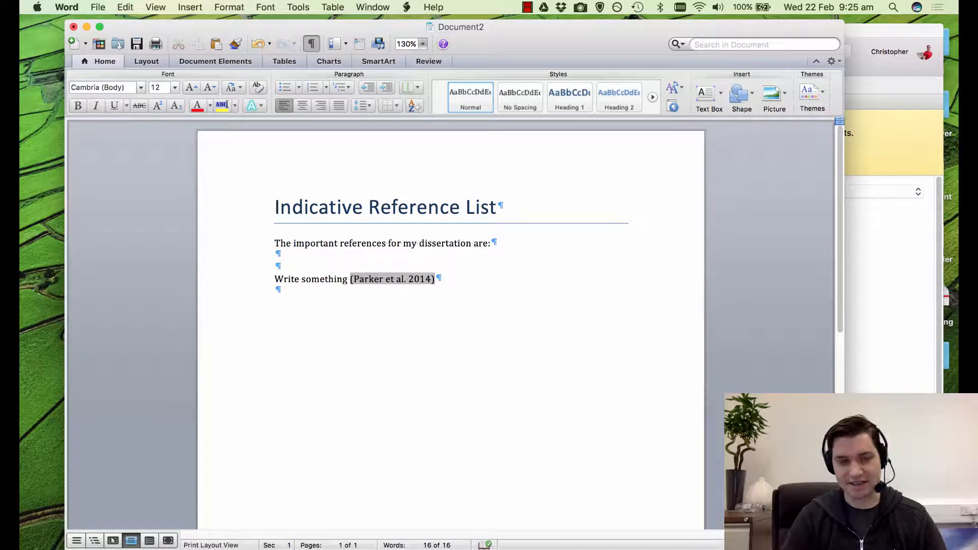
# Step: Type the 'Reference' heading and insert the Mendeley bibliography beneath it
pyautogui.write('Refernece')
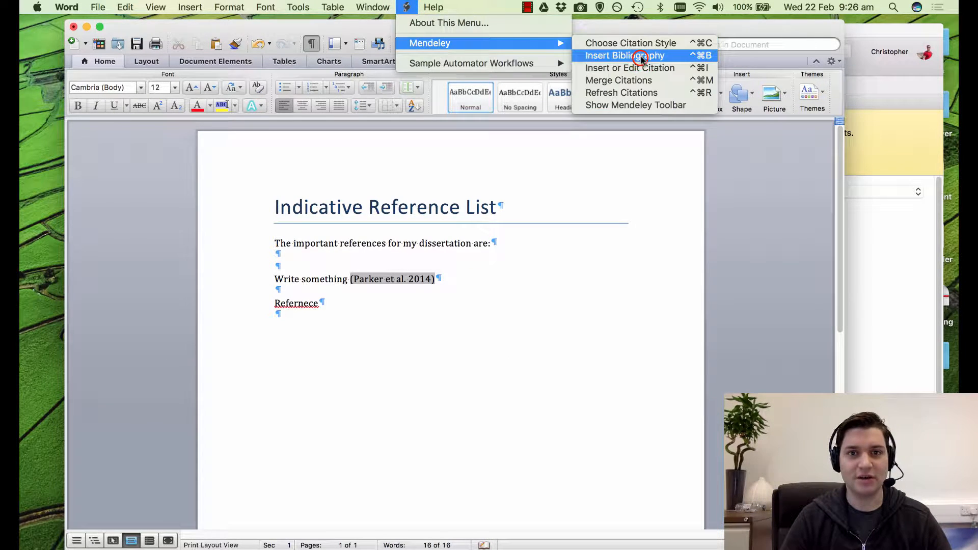
pyautogui.click(625, 56)
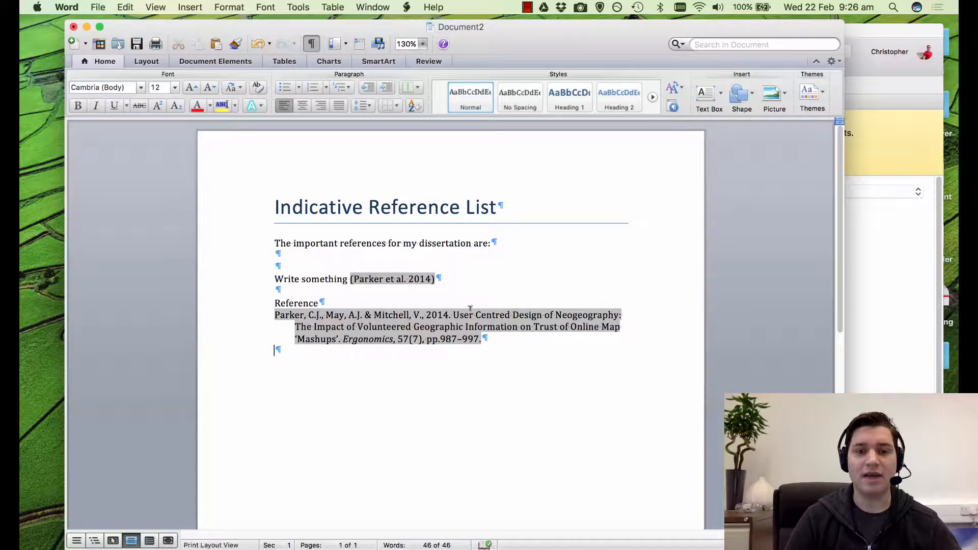
pyautogui.moveTo(460, 300)
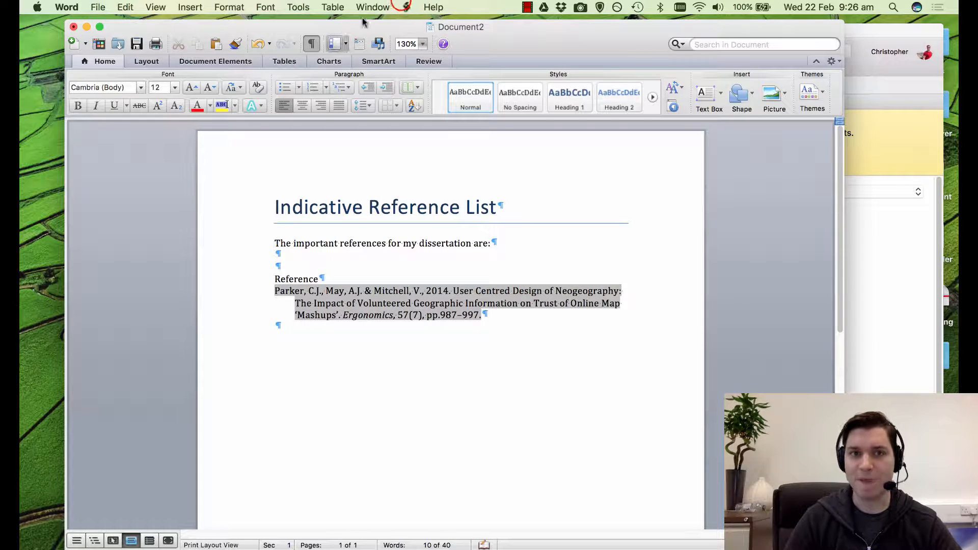
# Step: Refresh Mendeley citations and delete the leftover placeholder bibliography text under 'Reference'
pyautogui.click(406, 7)
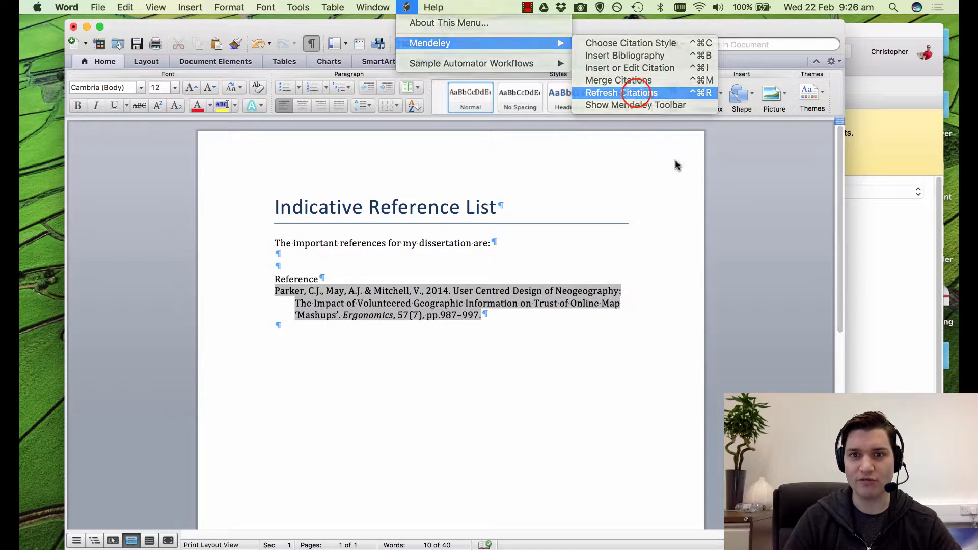
pyautogui.click(620, 92)
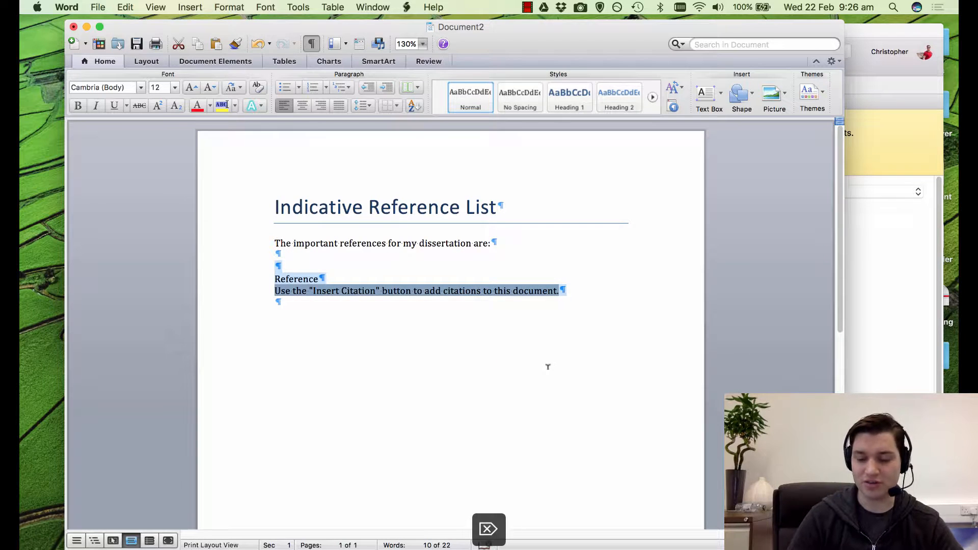
pyautogui.press('delete')
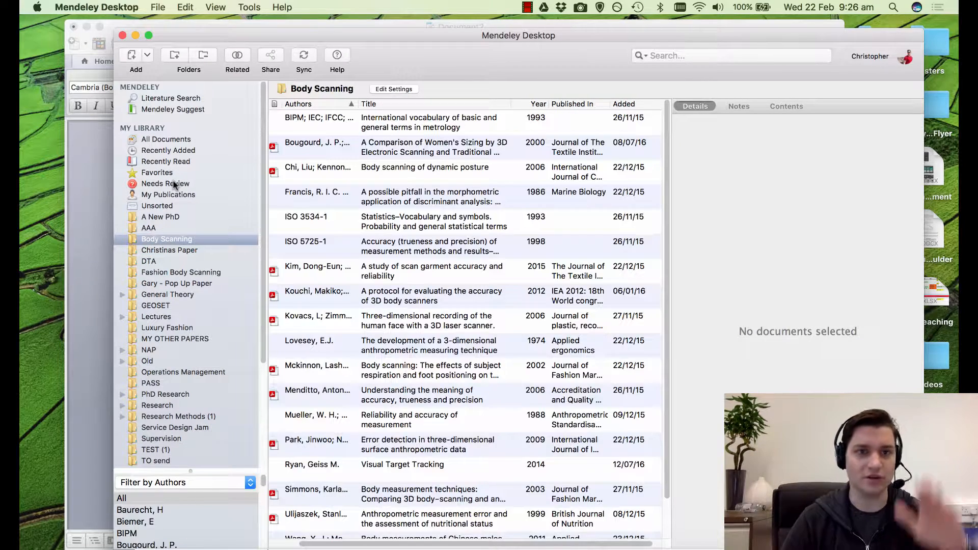
pyautogui.moveTo(165, 183)
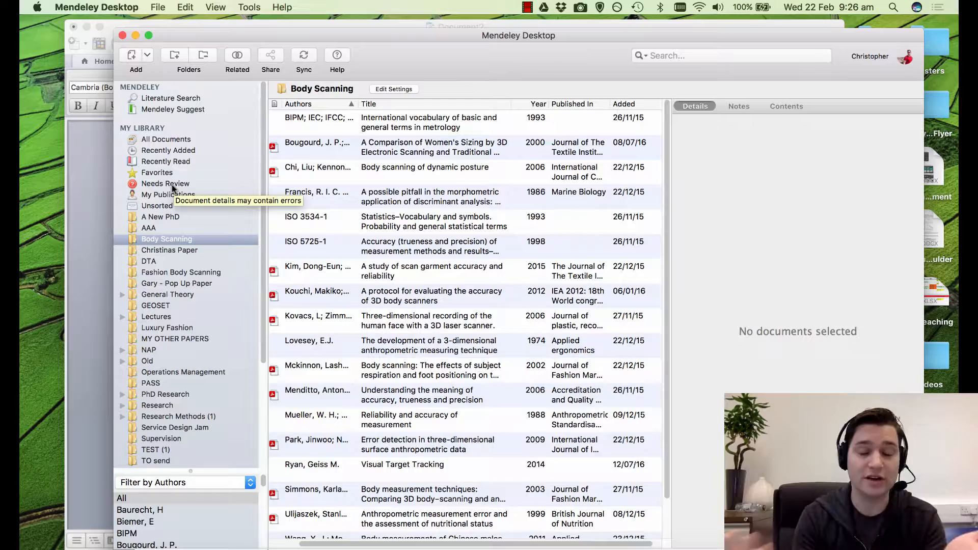
pyautogui.moveTo(398, 306)
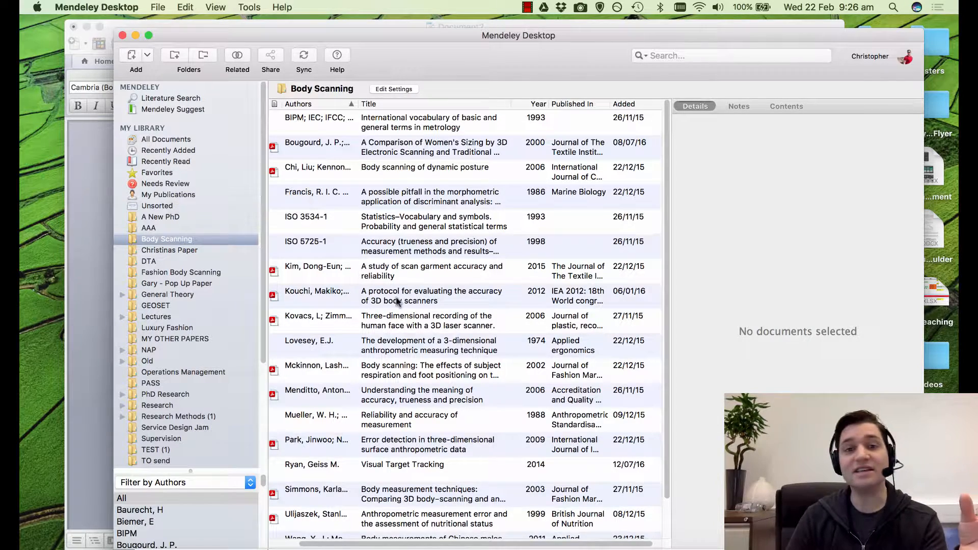
# Step: Focus the Body Scanning document list to select all 19 documents
pyautogui.click(432, 296)
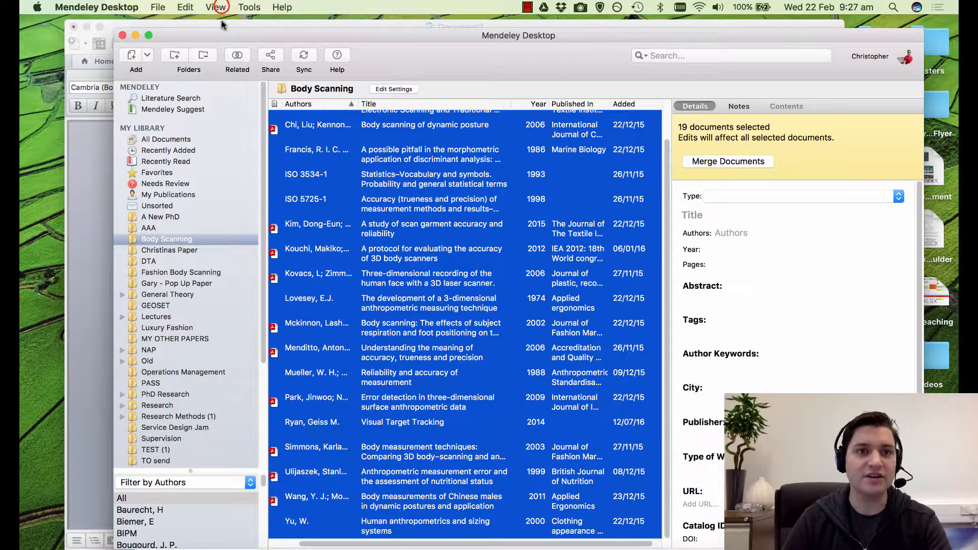
# Step: Keep Harvard Reference format 1 citation style and copy the selected documents as citations
pyautogui.click(215, 7)
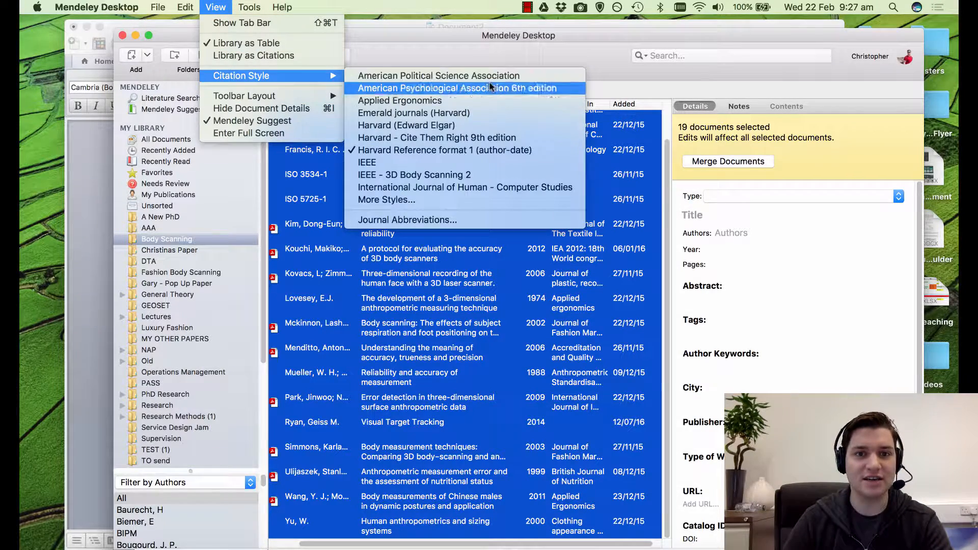
pyautogui.moveTo(445, 150)
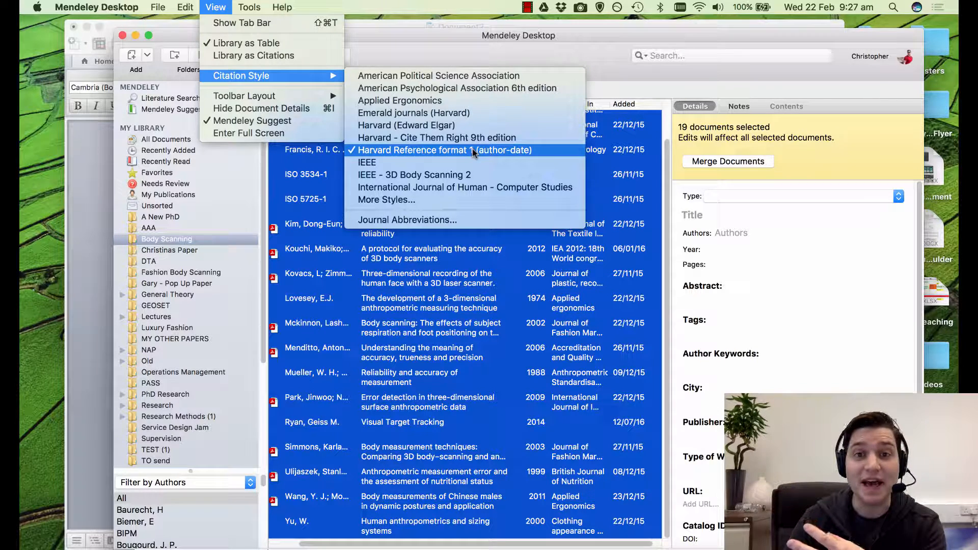
pyautogui.moveTo(367, 162)
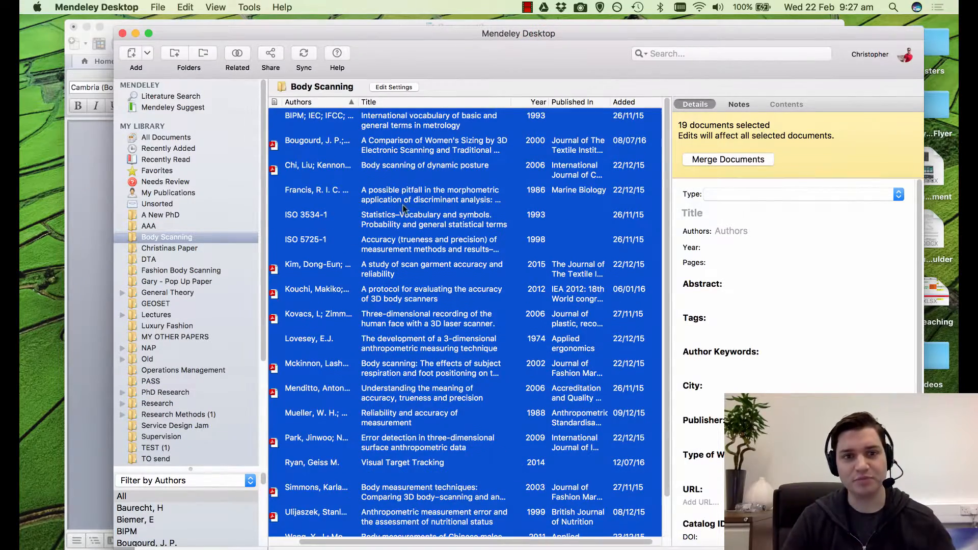
pyautogui.rightClick(402, 269)
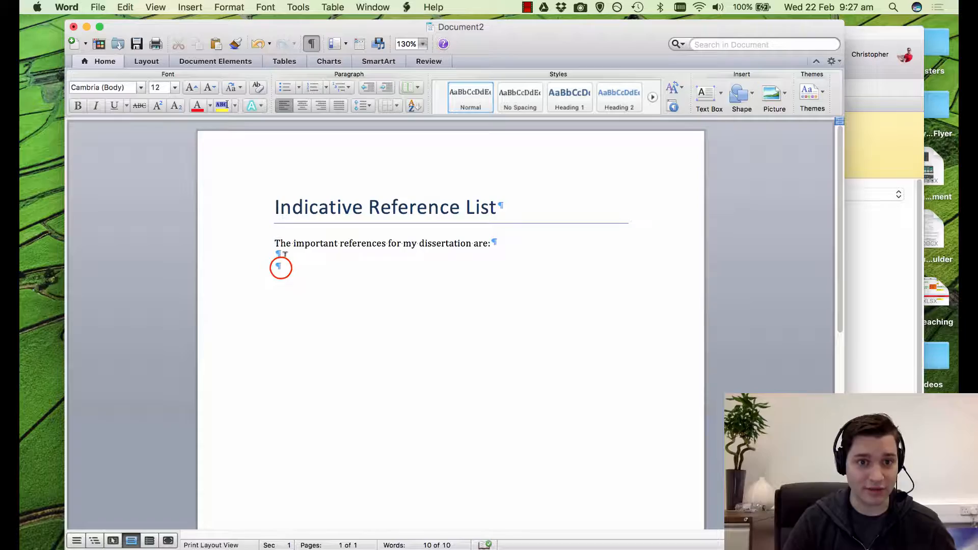
# Step: Paste the Harvard Body Scanning references into the document and scroll to check them
pyautogui.press('cmd+v')
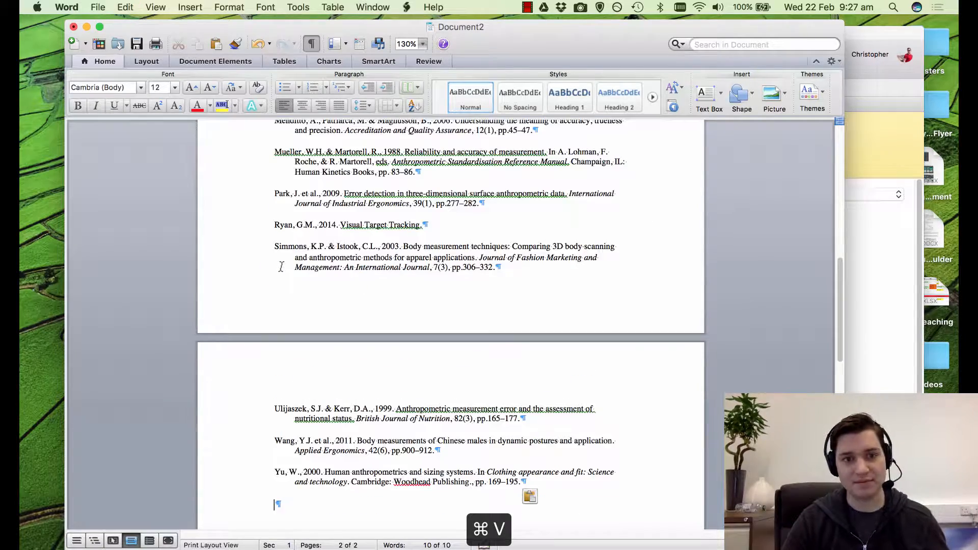
pyautogui.press('cmd+v')
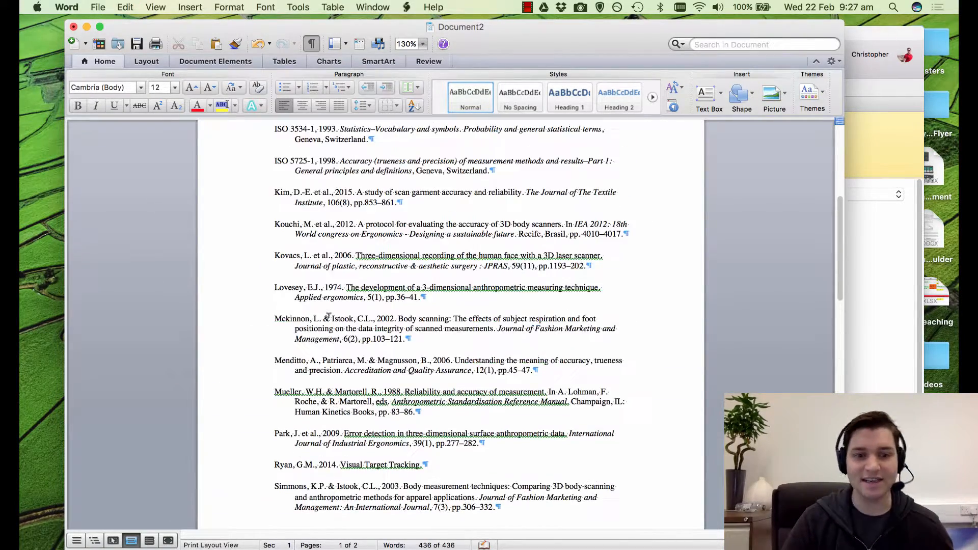
pyautogui.scroll(3)
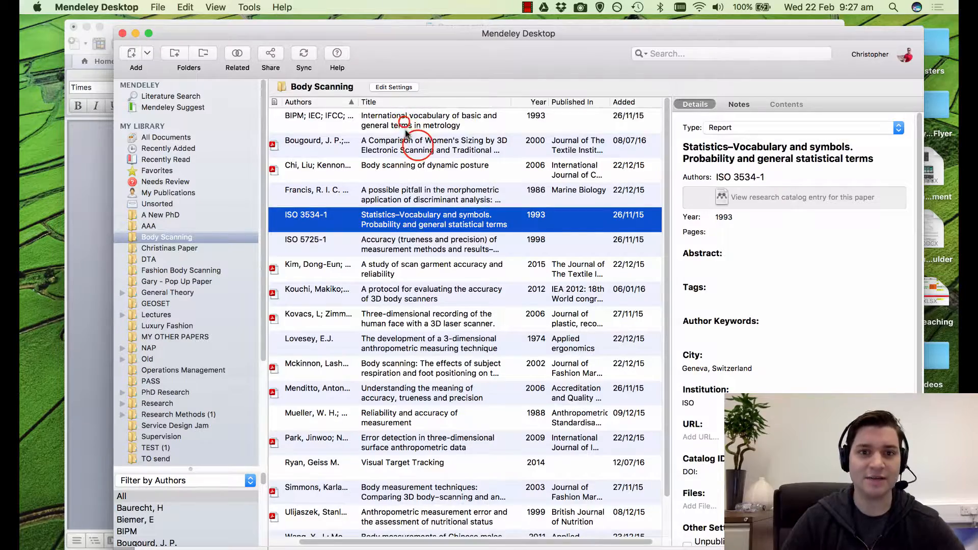
# Step: Show Chi & Kennon's 2006 'Body scanning of dynamic posture' details and open its abstract
pyautogui.click(425, 166)
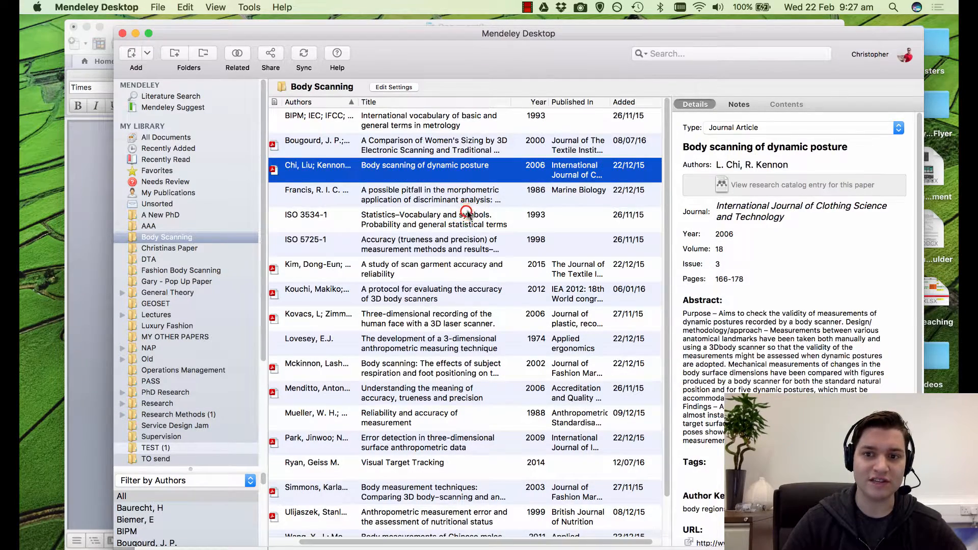
pyautogui.click(426, 219)
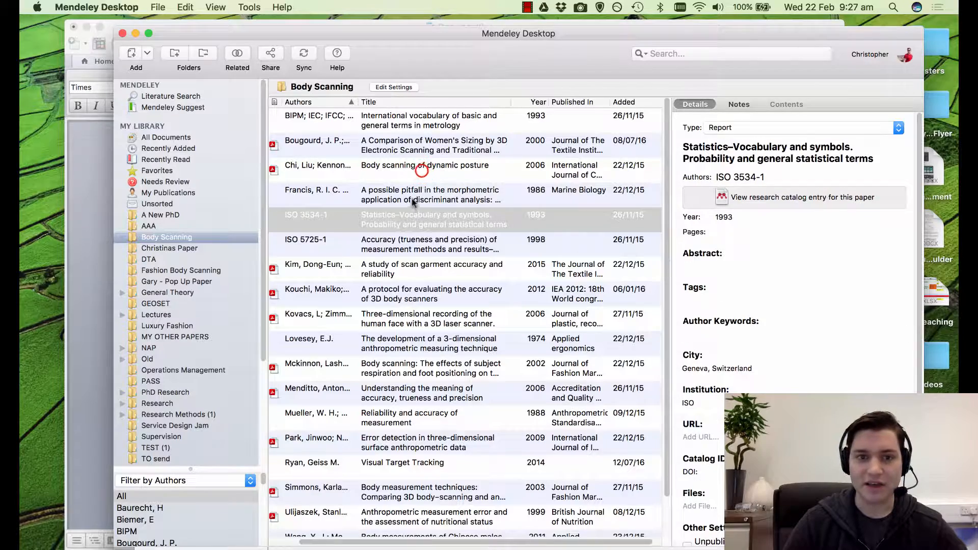
pyautogui.click(425, 165)
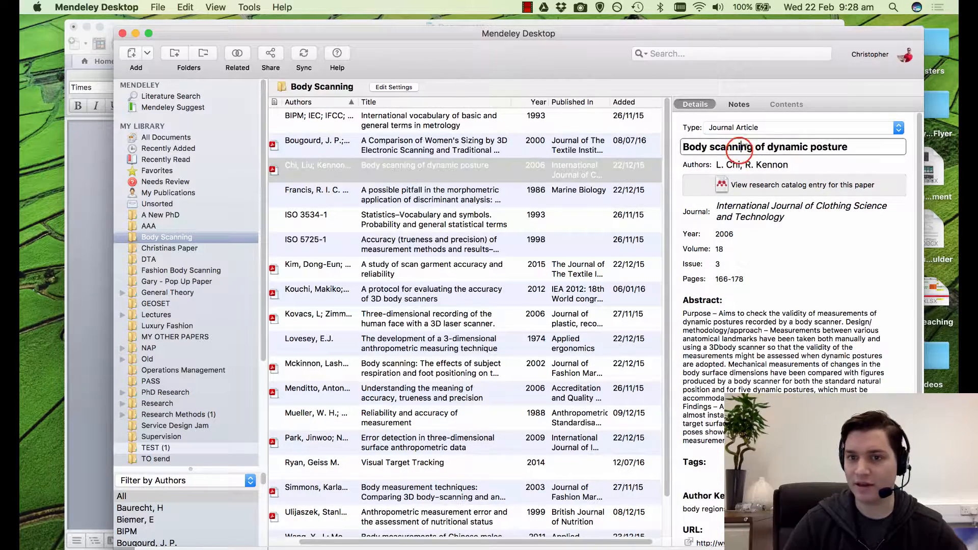
pyautogui.click(752, 165)
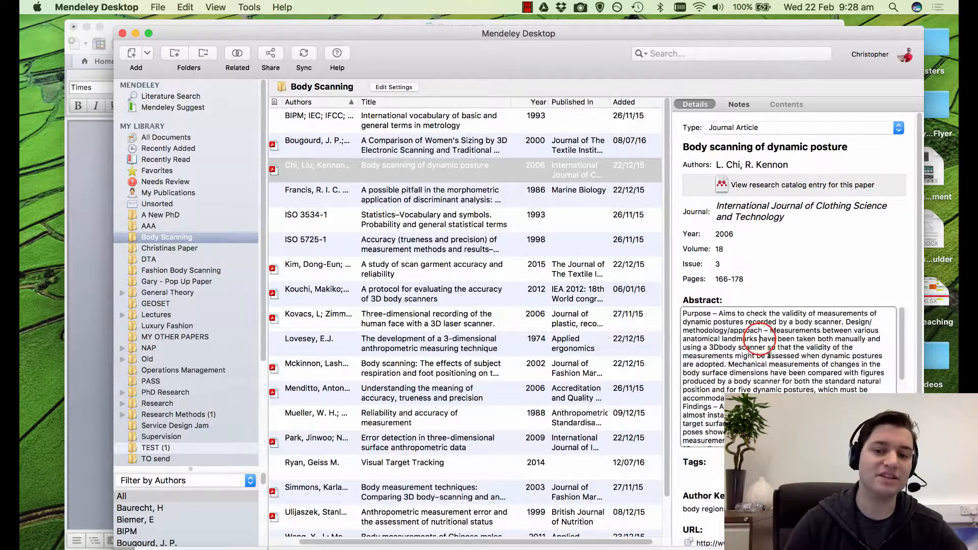
pyautogui.scroll(-3)
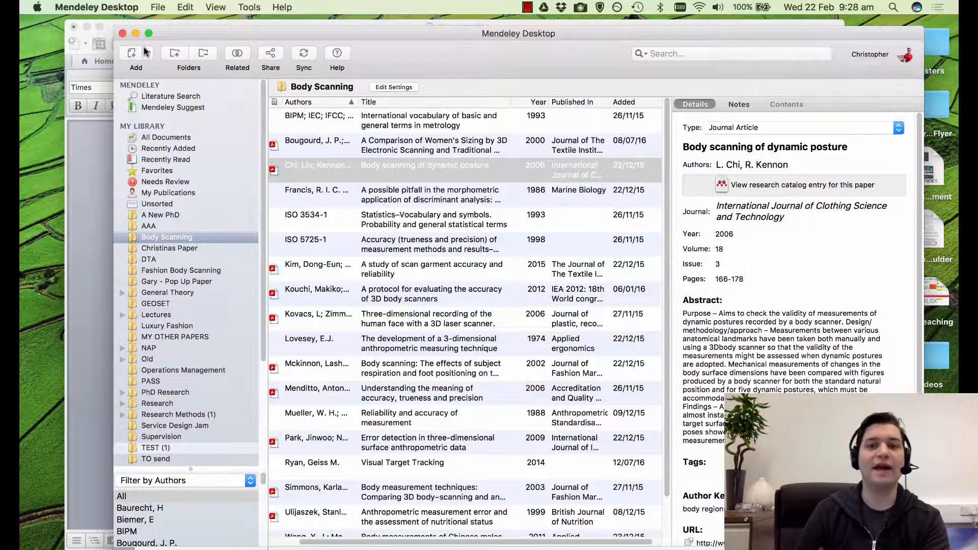
pyautogui.moveTo(131, 52)
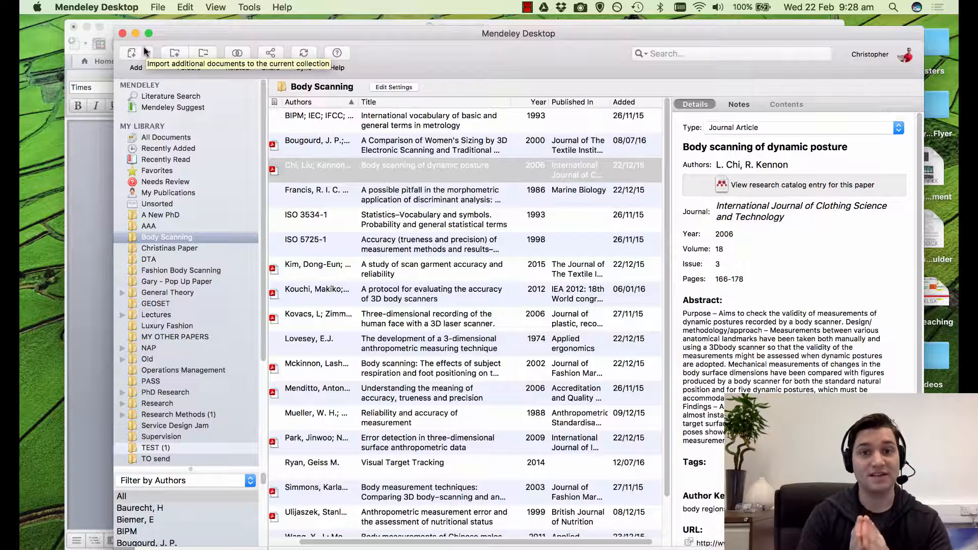